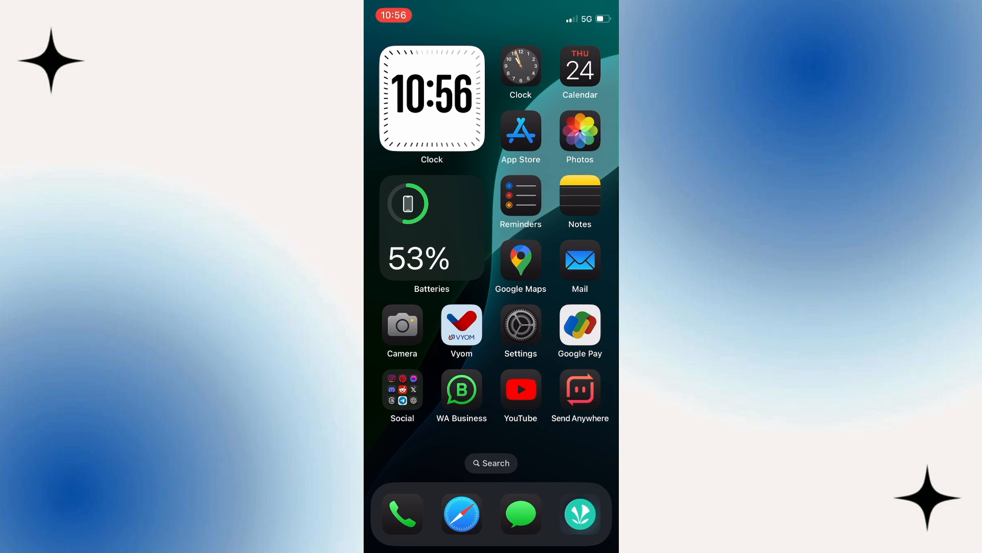
# - Launch Safari from the dock to search for 'gmail account recovery'
pyautogui.click(462, 514)
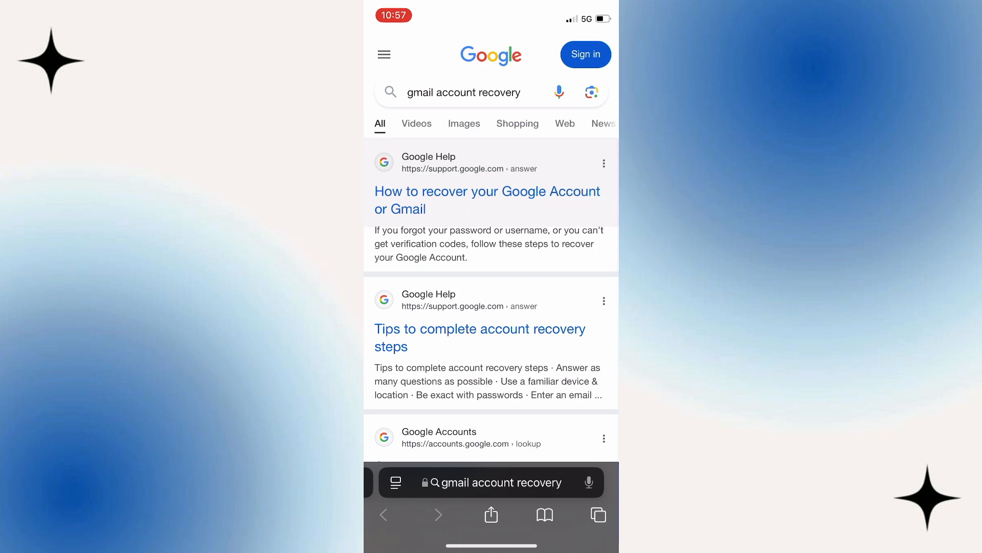
# - Open 'How to recover your Google Account or Gmail' and scroll to the recently deleted account section
pyautogui.click(487, 200)
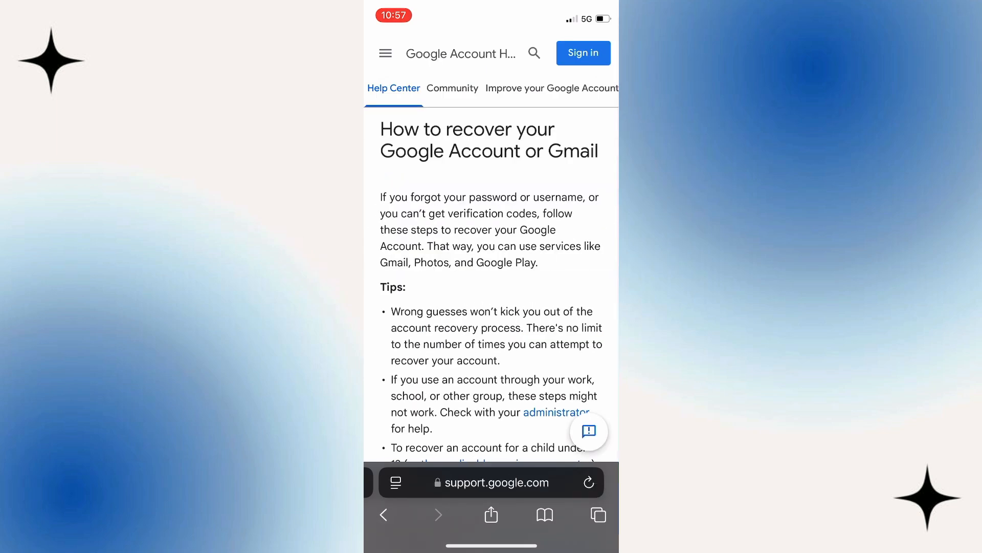
pyautogui.scroll(-3)
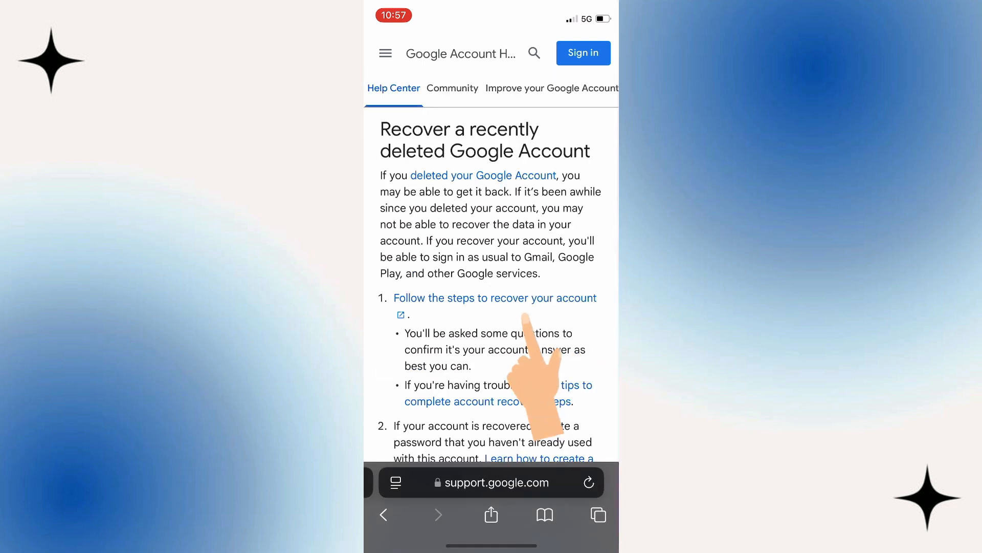
# - Start account recovery, submit the filled-in Gmail address, and continue to passkey or screen lock verification
pyautogui.click(494, 297)
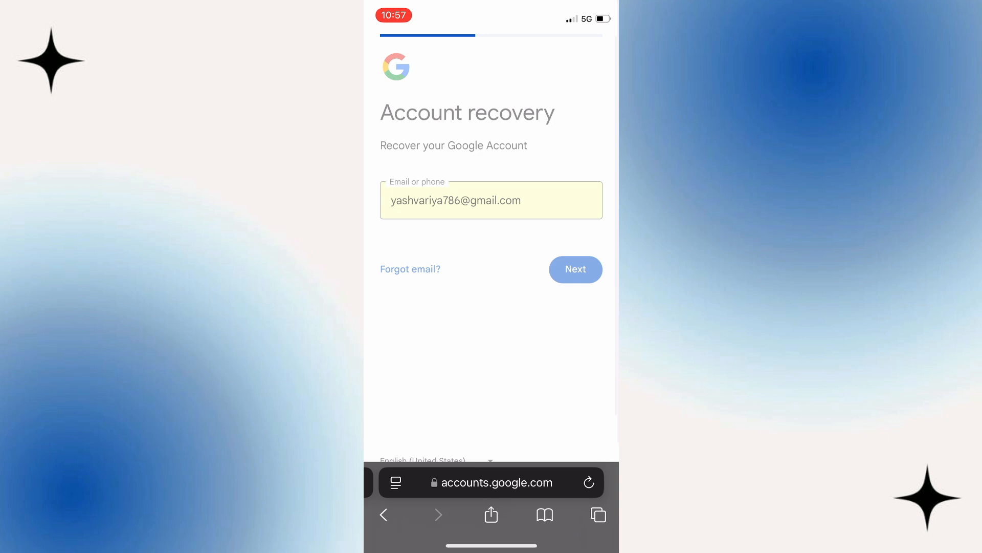
pyautogui.click(574, 269)
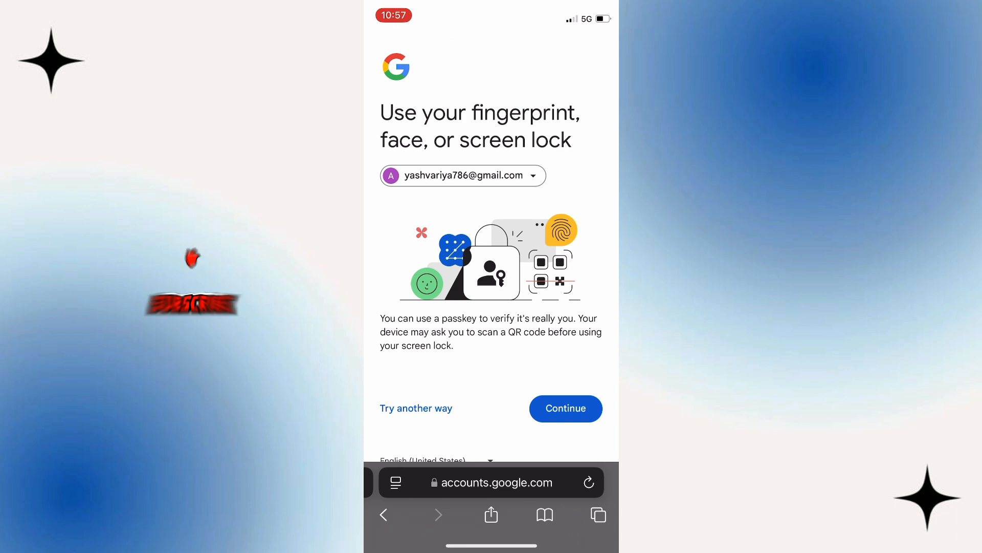
pyautogui.click(564, 409)
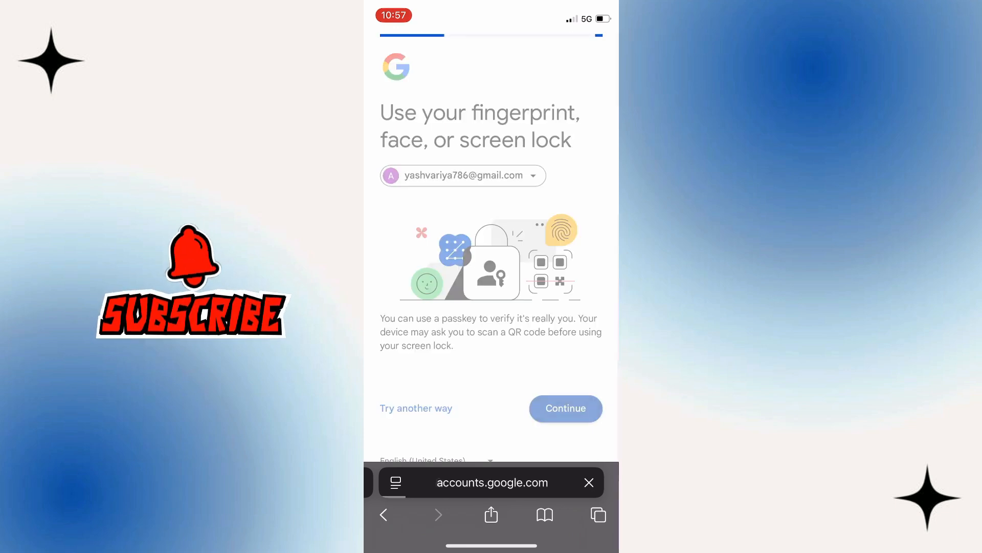